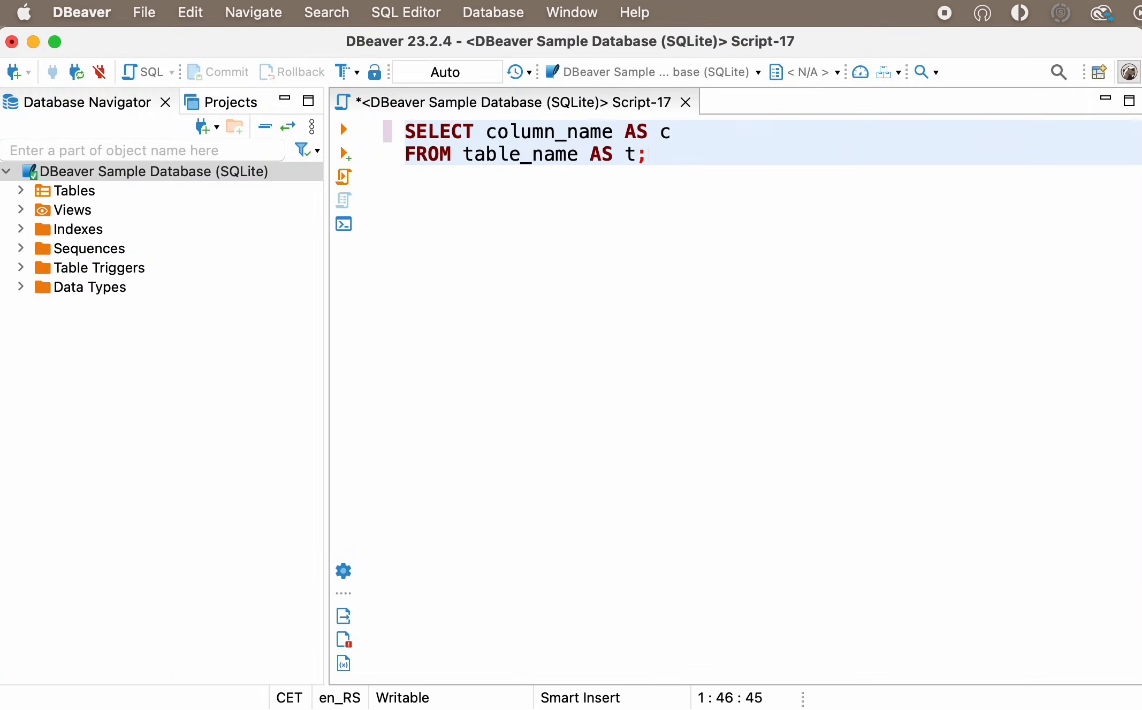
Step: Close the Script-17 alias example without saving it
click(647, 154)
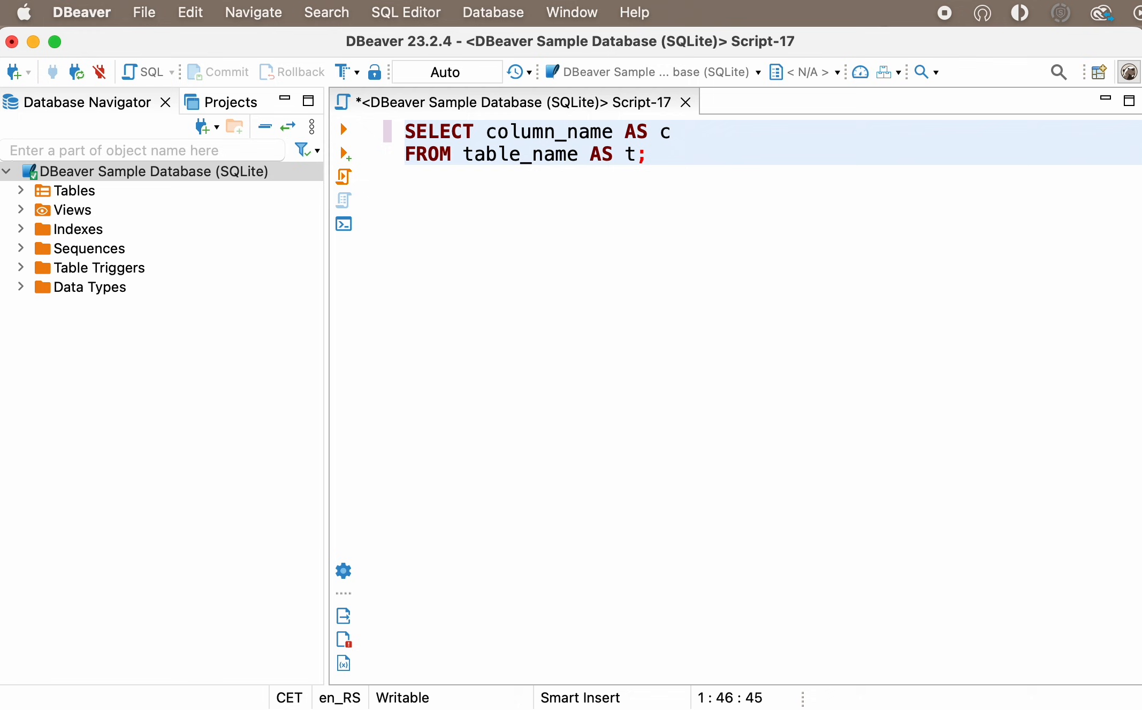
mouse_move(722, 667)
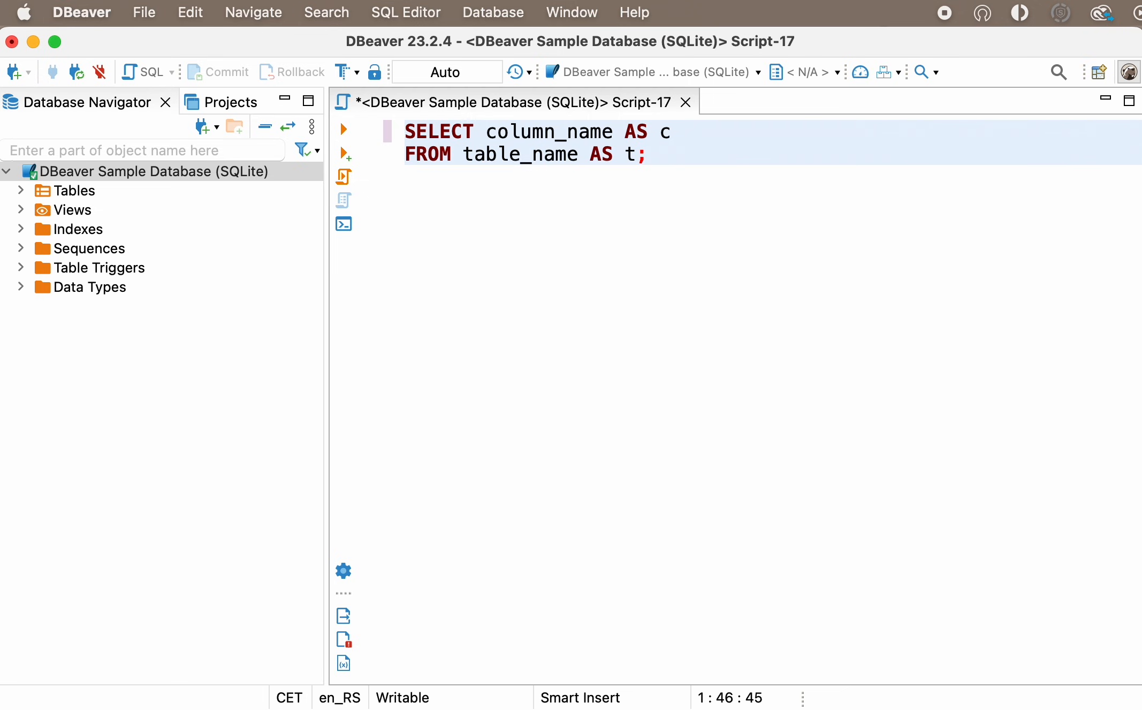
click(647, 154)
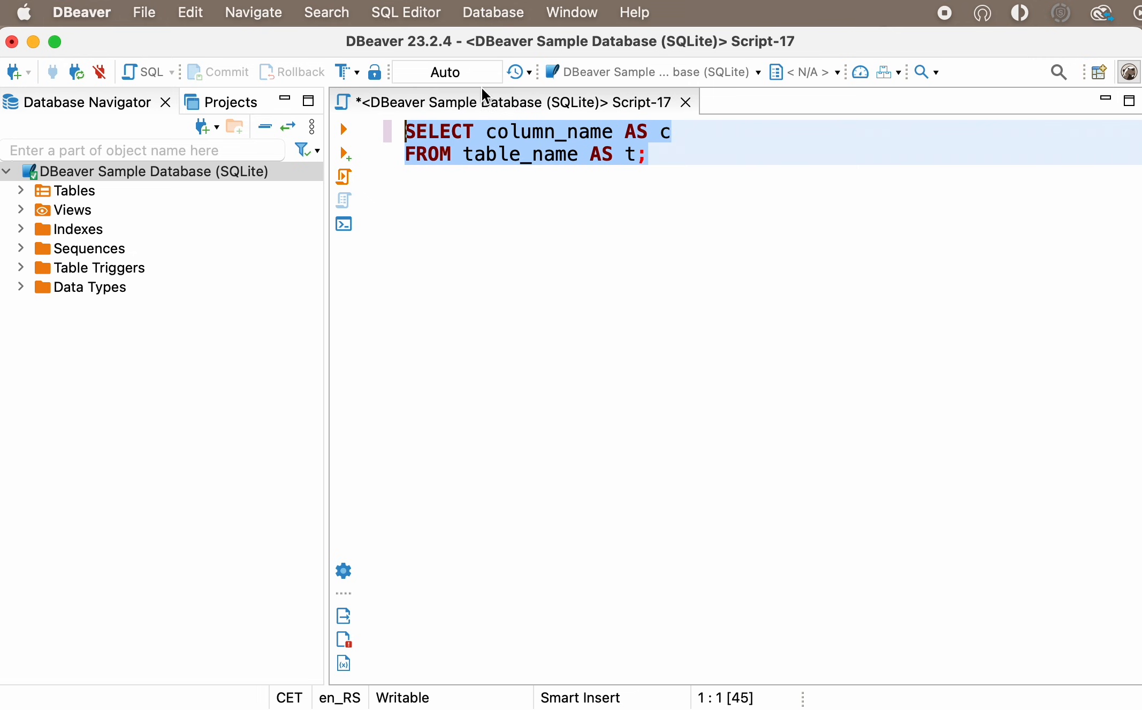
mouse_move(635, 162)
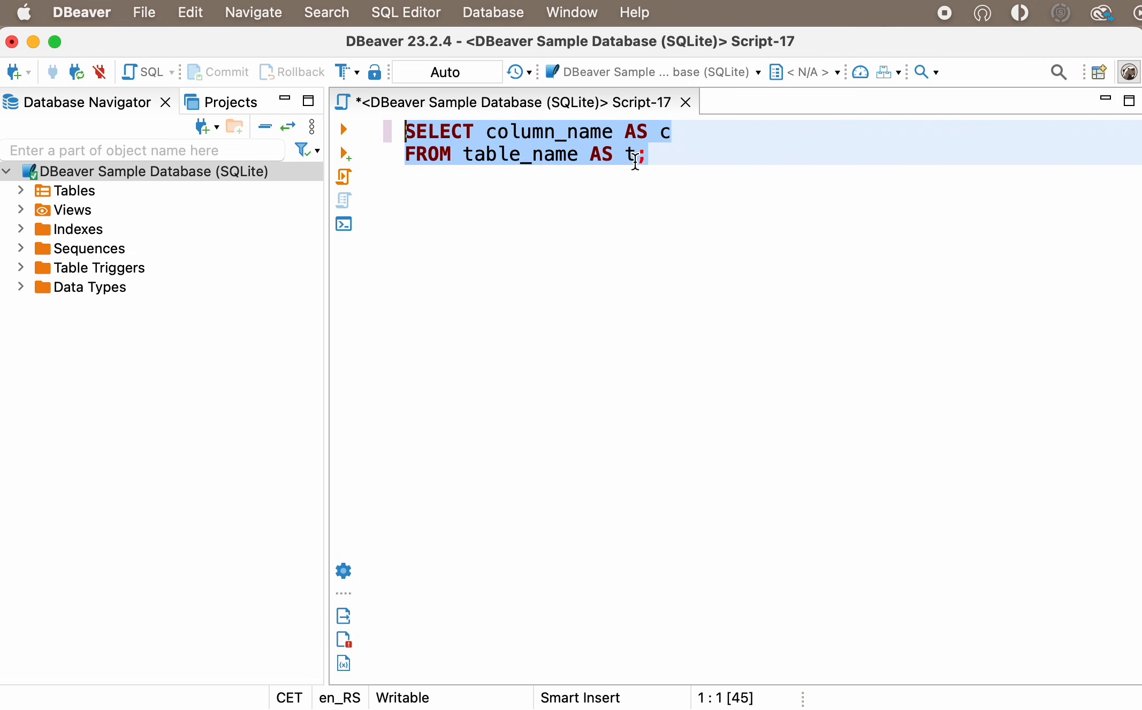
click(647, 154)
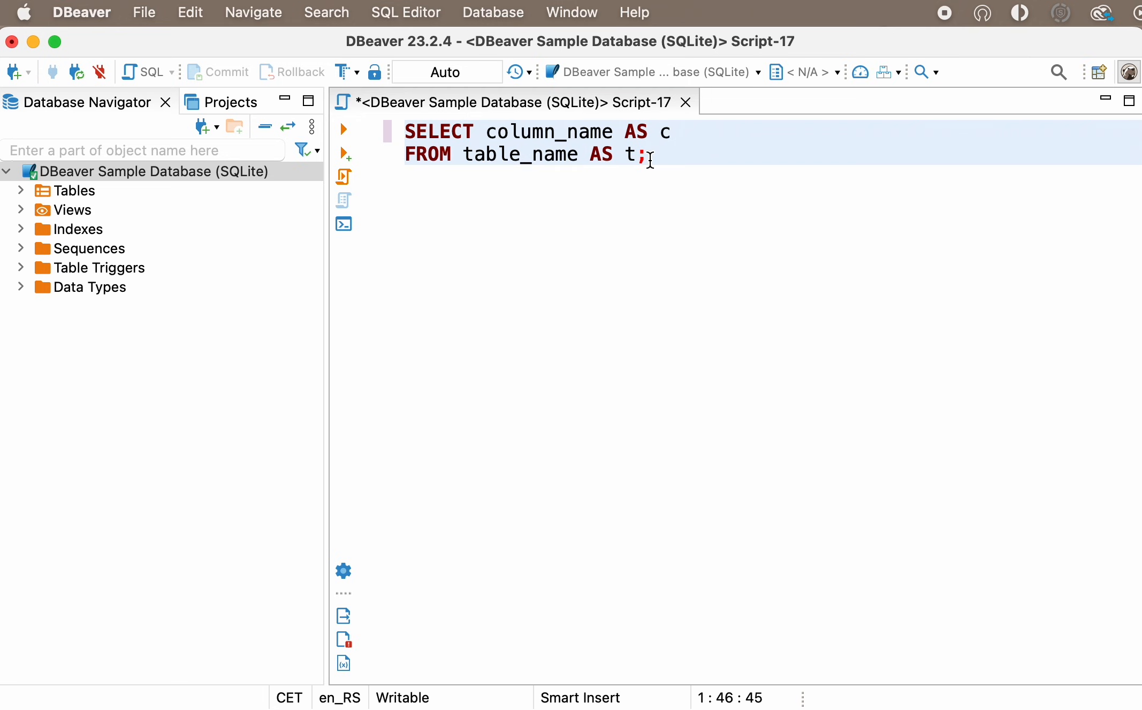
mouse_move(657, 132)
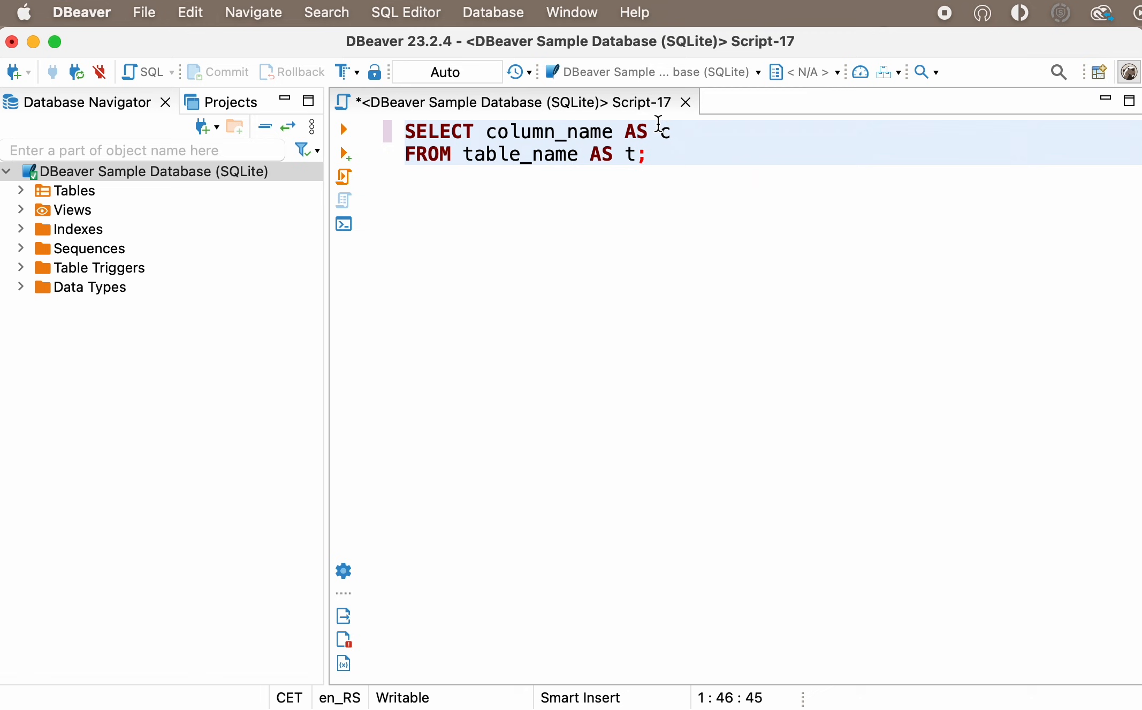
click(685, 102)
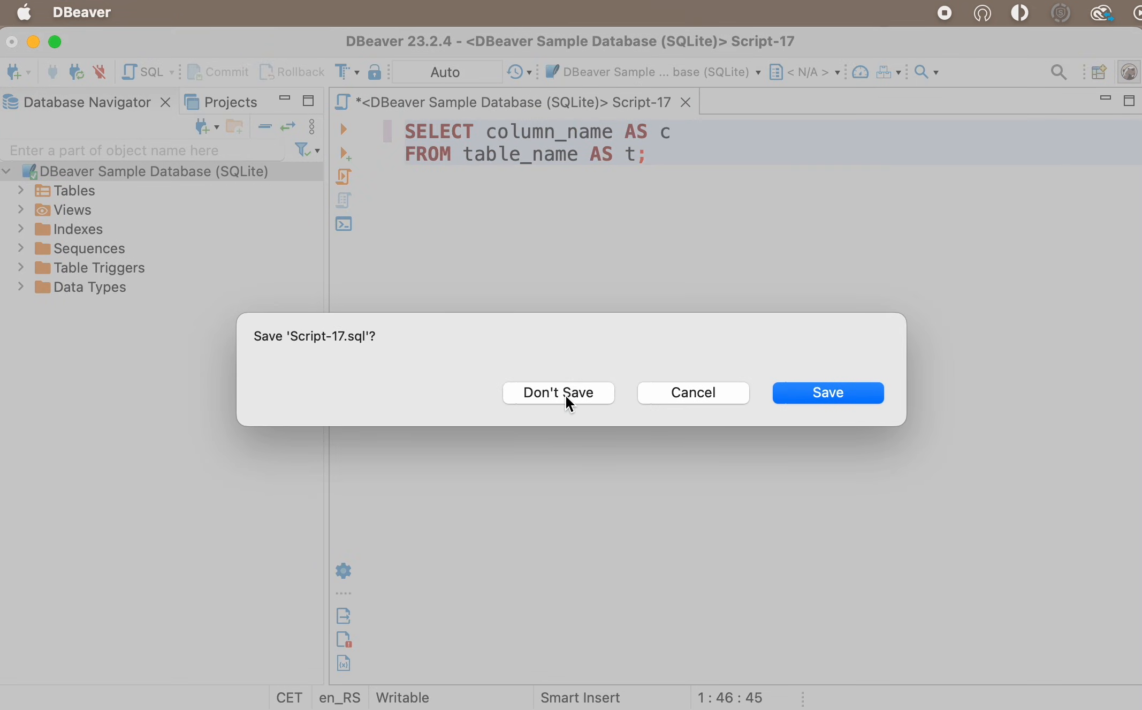
click(557, 392)
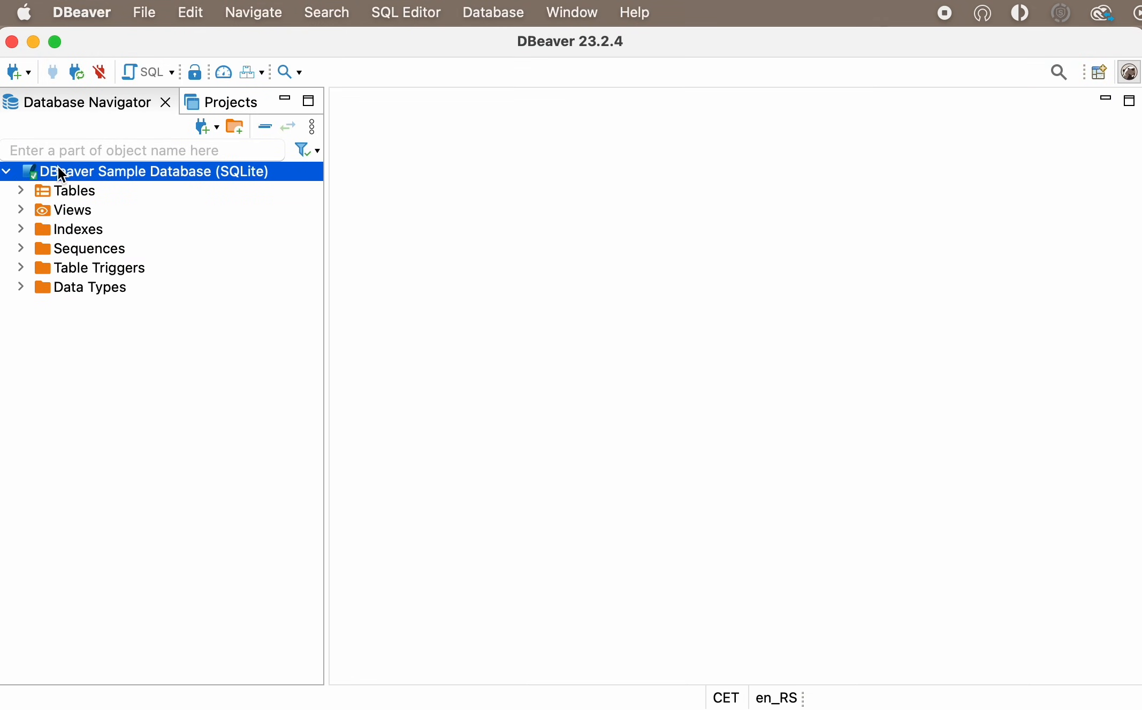
mouse_move(78, 215)
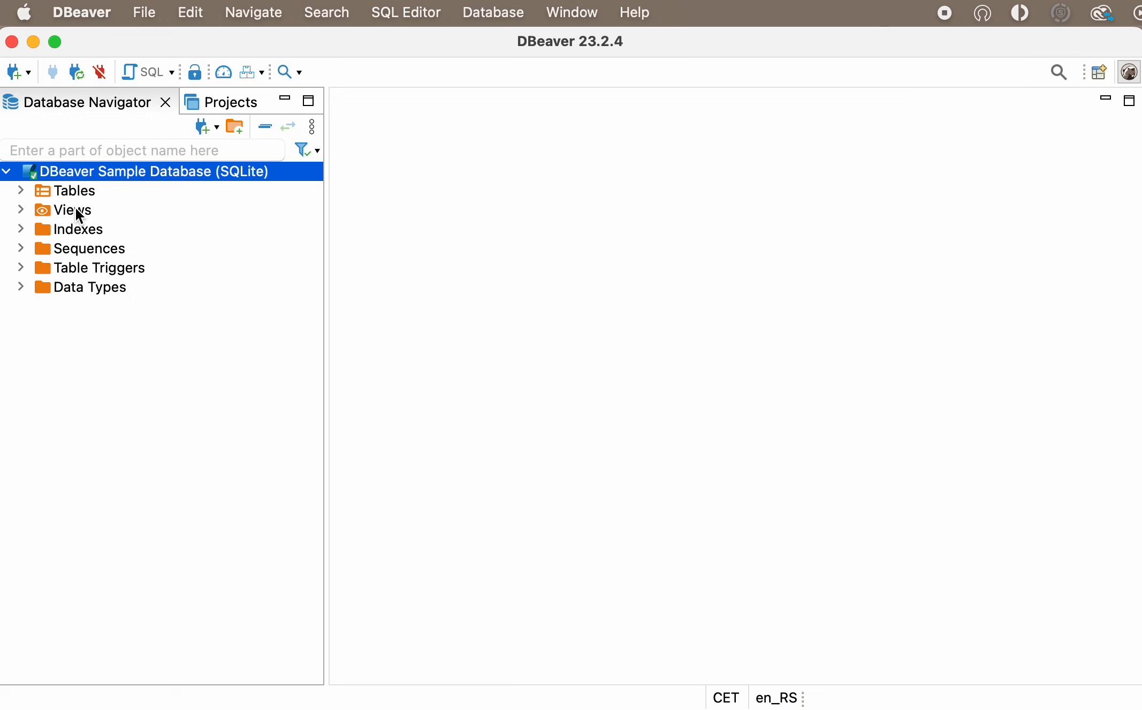
Step: Expand the Tables list under DBeaver Sample Database
click(22, 191)
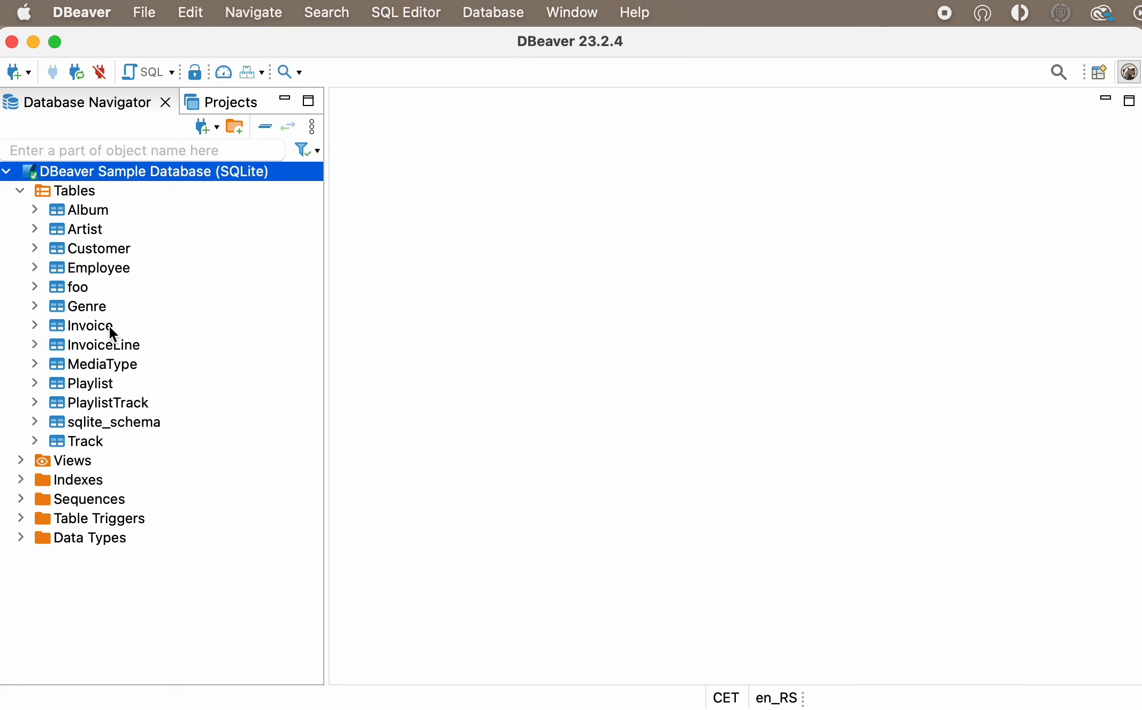
mouse_move(89, 326)
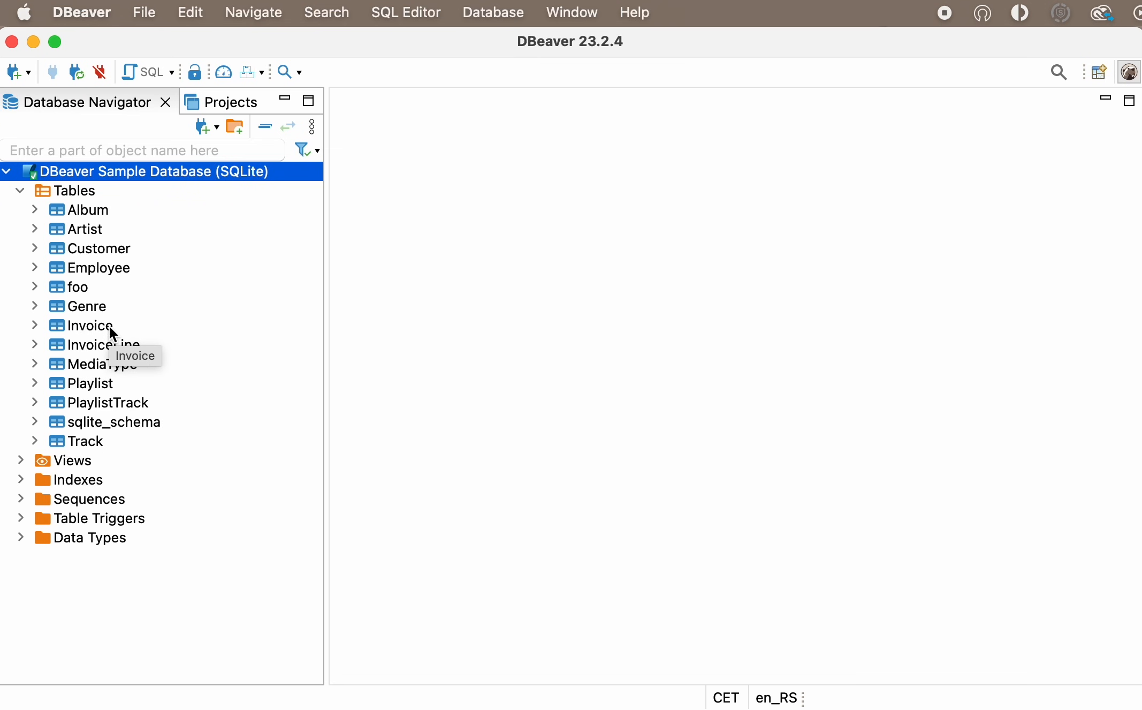
Step: View the Invoice table's data and bring up the sample database's context actions
double_click(91, 325)
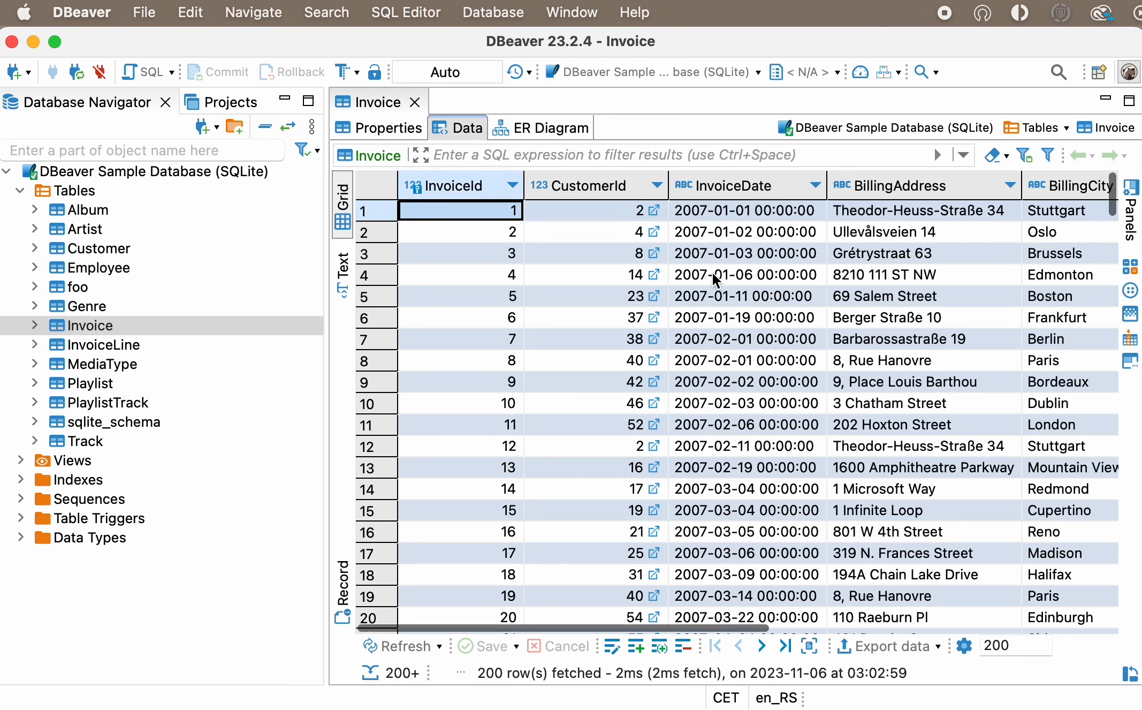
scroll(right, 3)
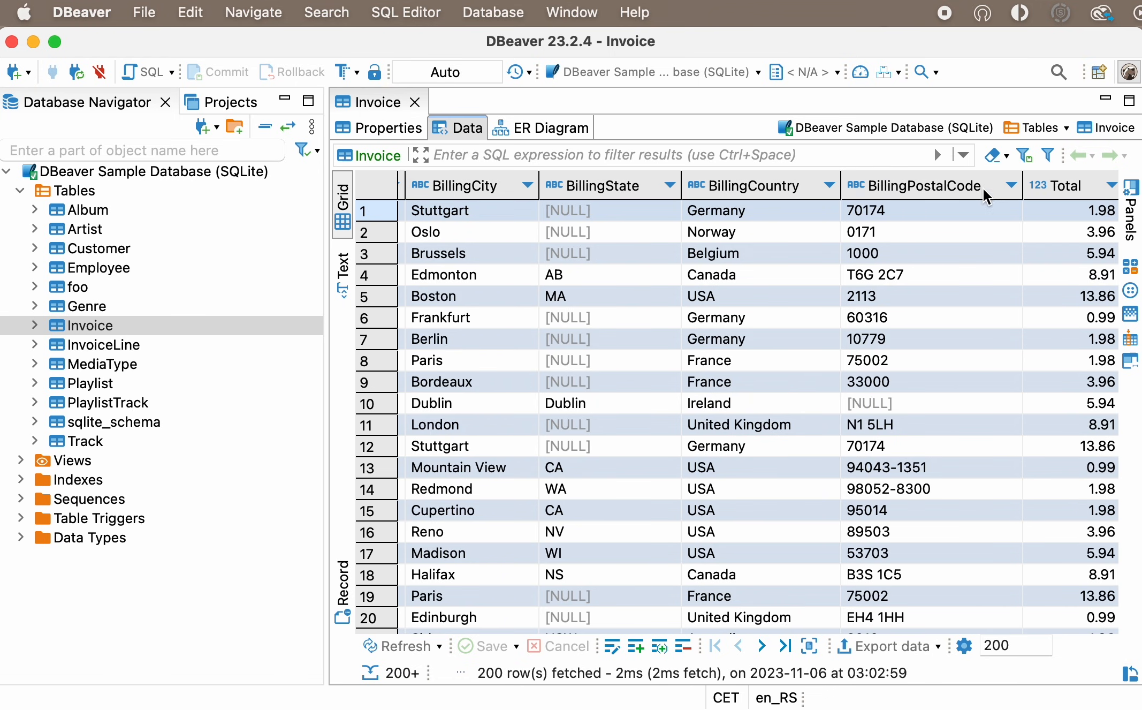
click(153, 171)
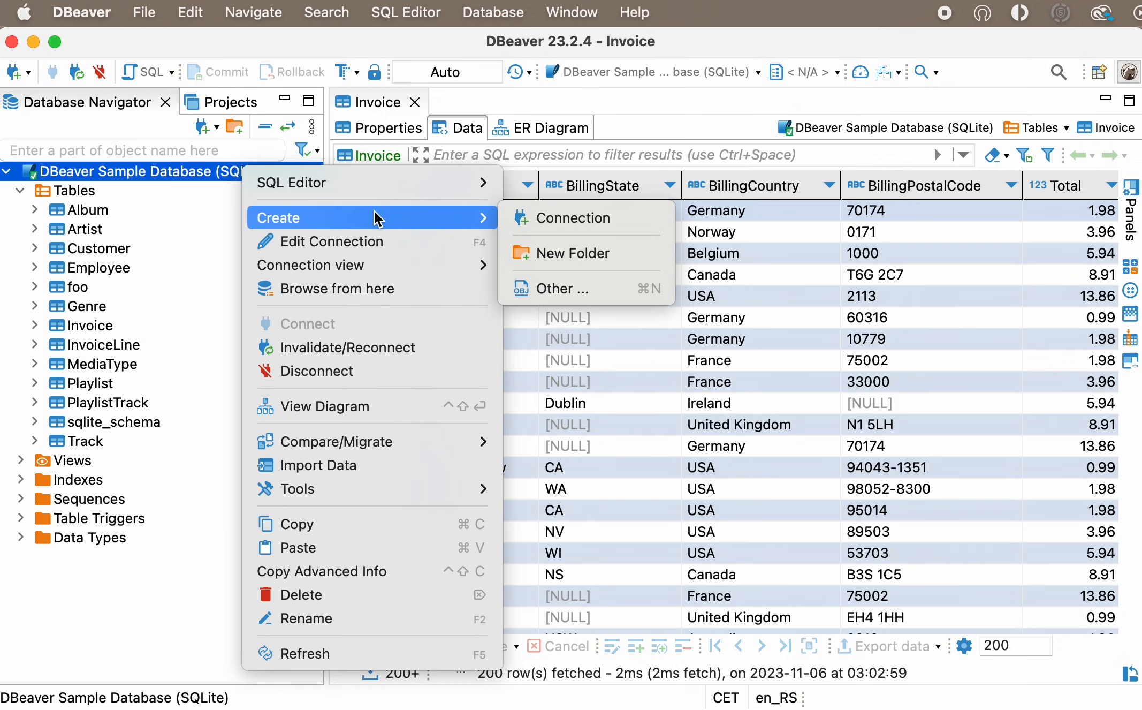
mouse_move(291, 182)
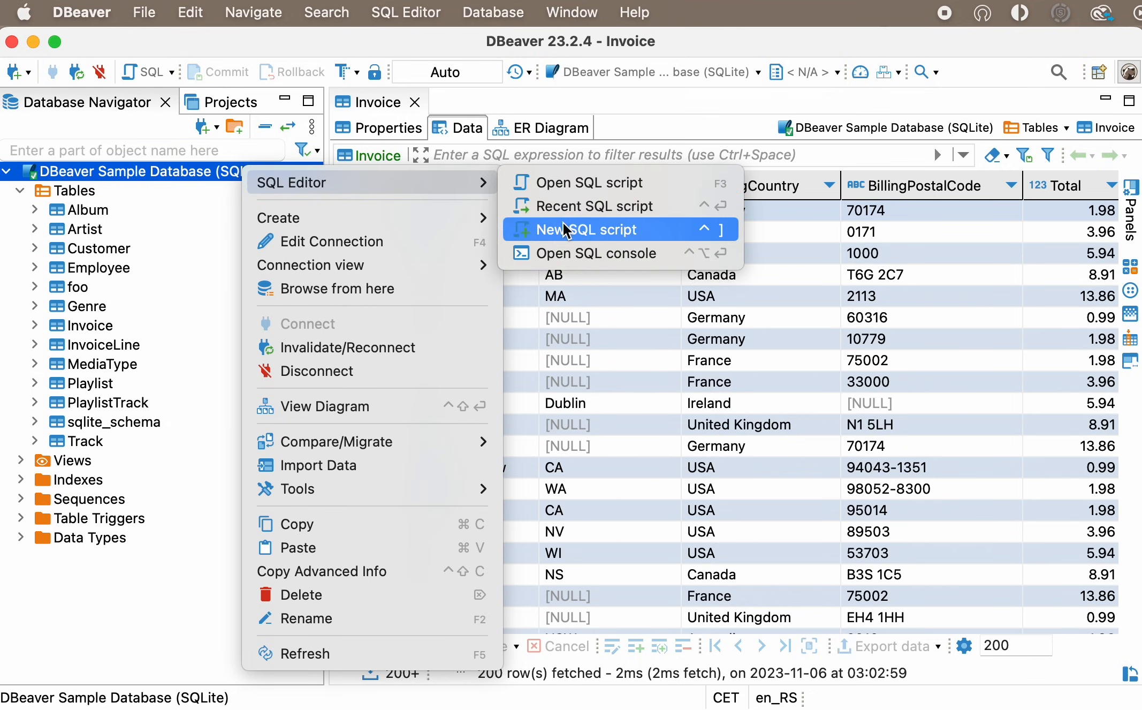
Step: In a new script, run the Invoice query with BillingPostalCode AS Bpc filtered to two postal codes
click(582, 229)
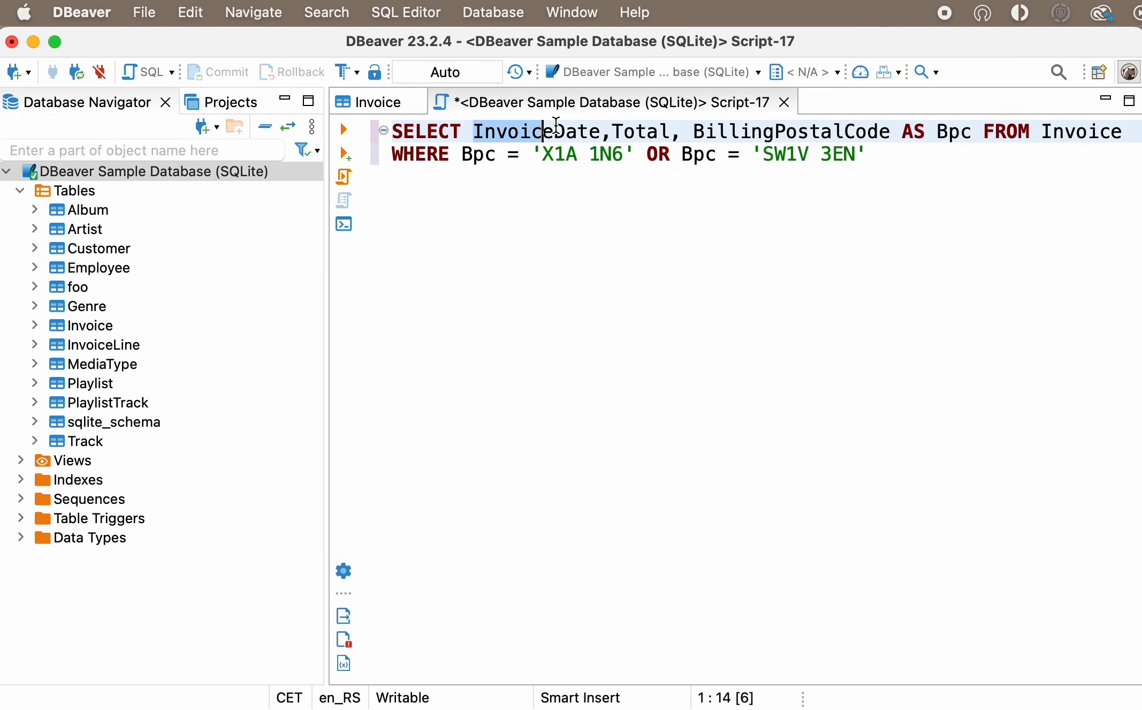
drag(545, 131, 780, 132)
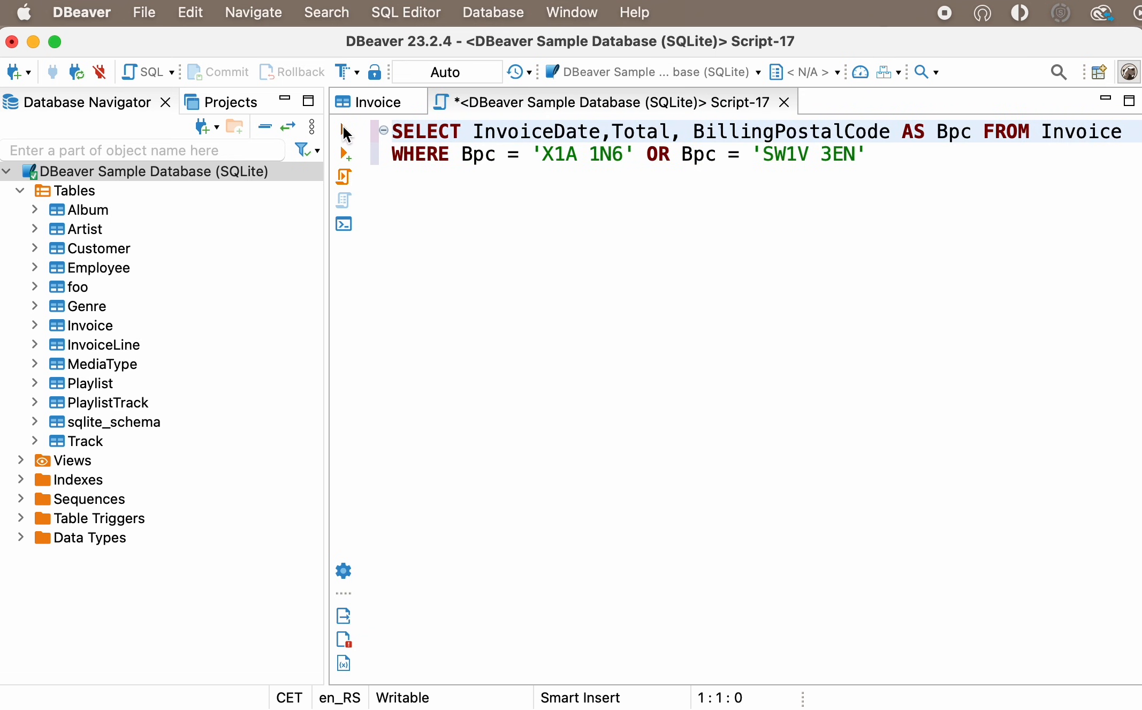
click(344, 128)
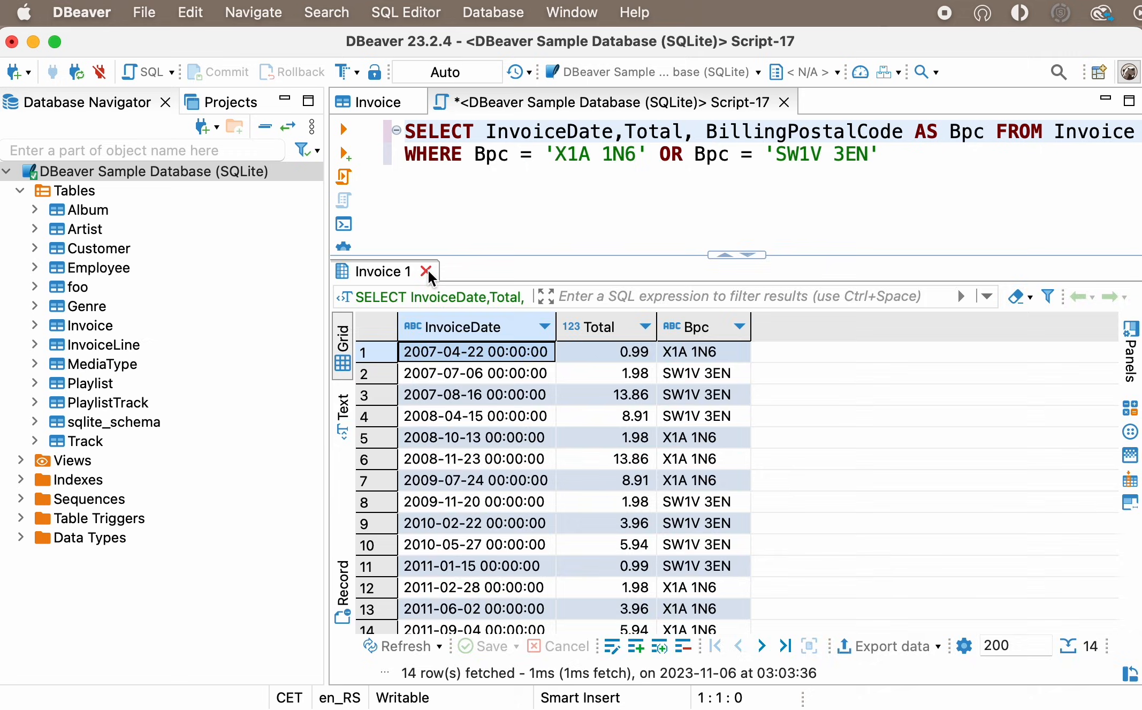
Step: Remove the AS keyword before Bpc and rerun the Invoice query, still getting 14 rows
click(430, 270)
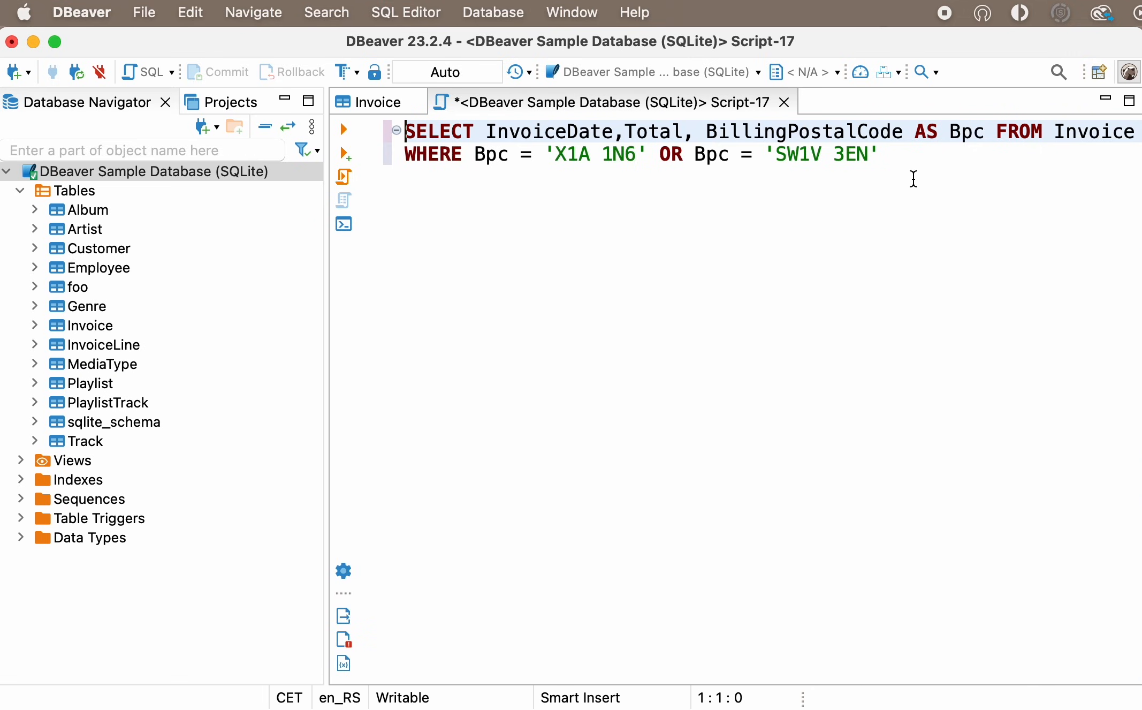
double_click(926, 132)
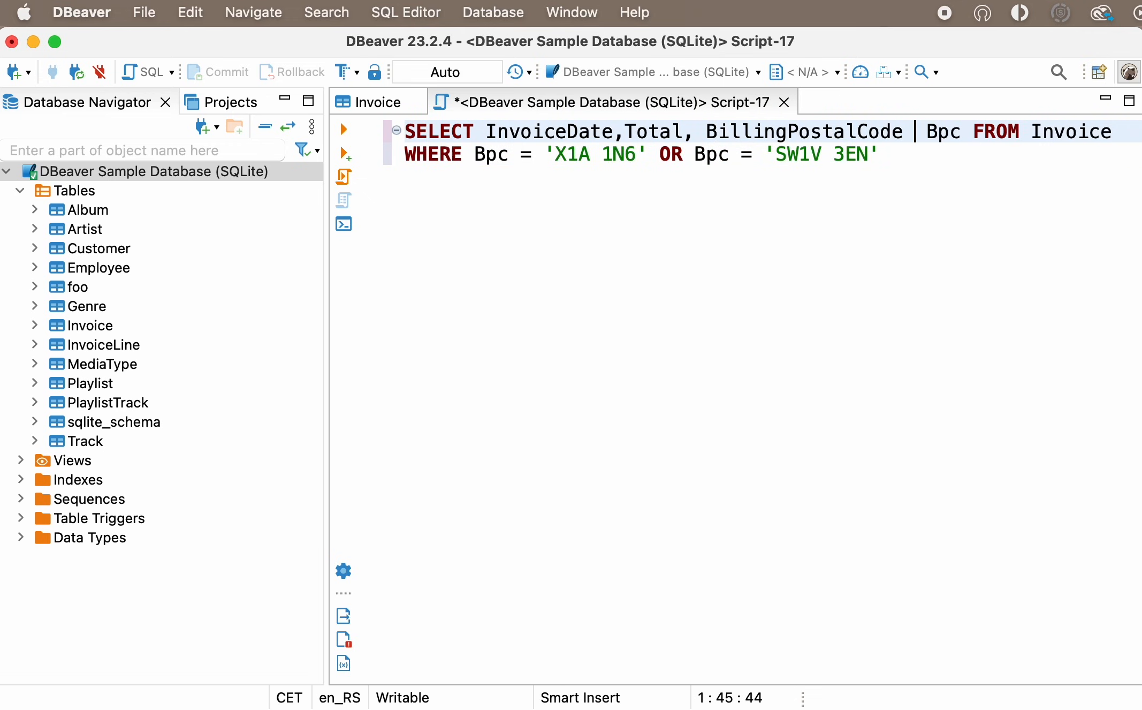
key(Backspace)
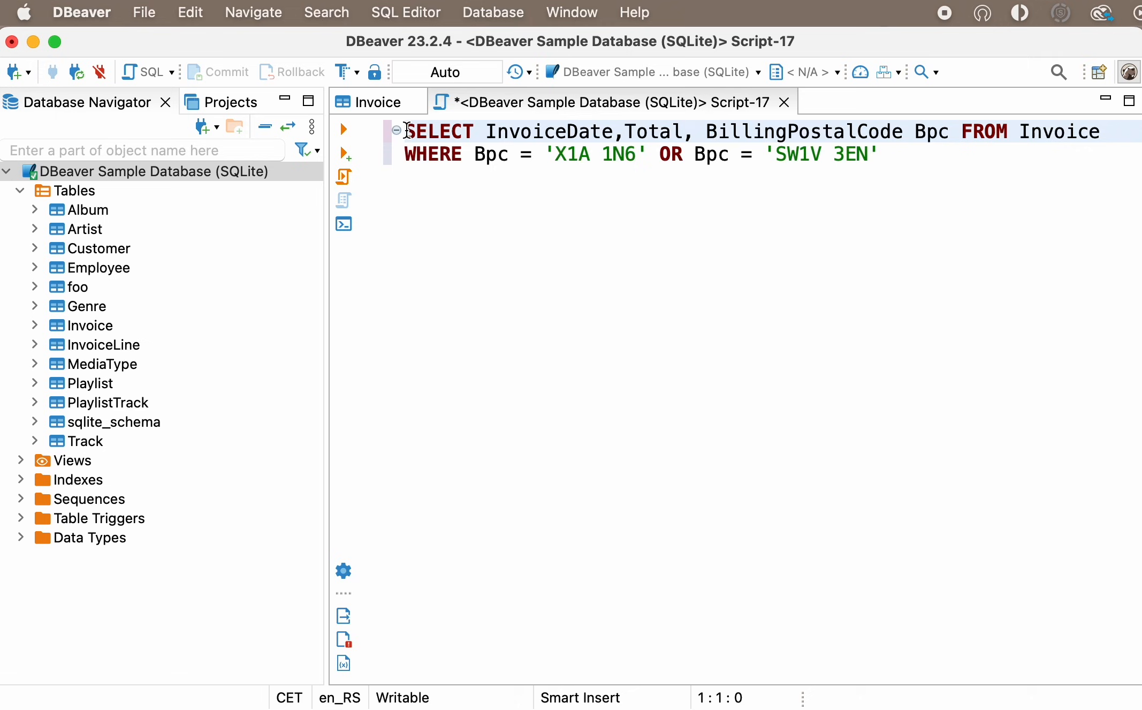
mouse_move(347, 133)
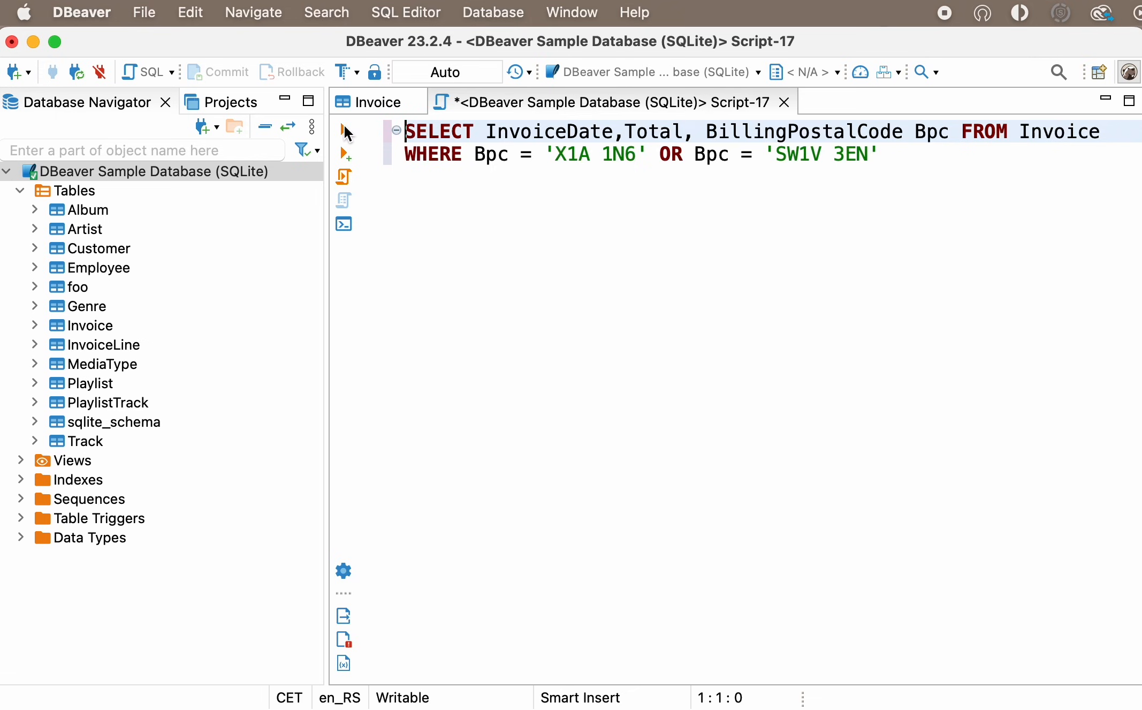
mouse_move(343, 132)
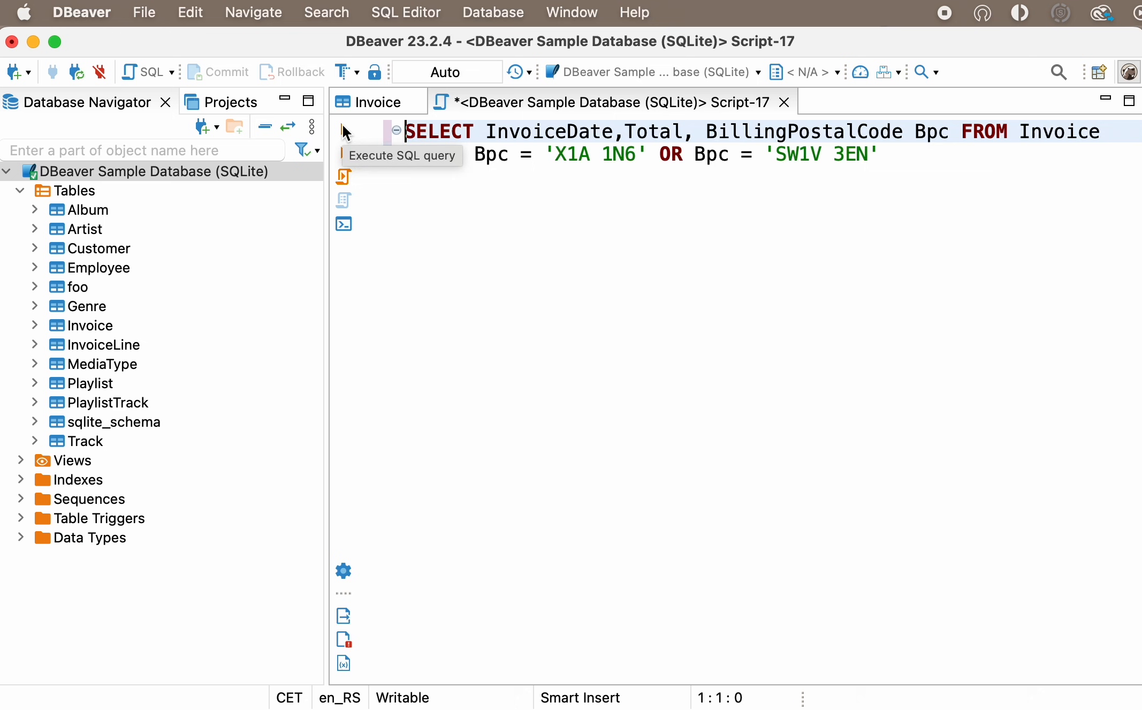
click(344, 128)
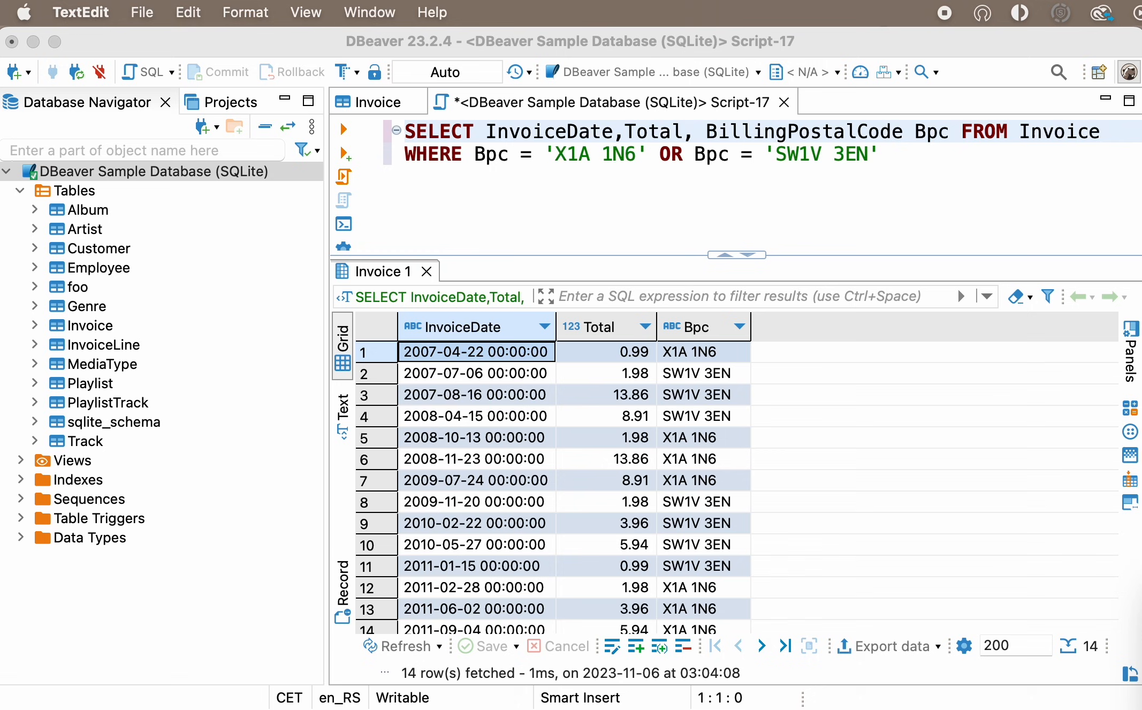
mouse_move(827, 581)
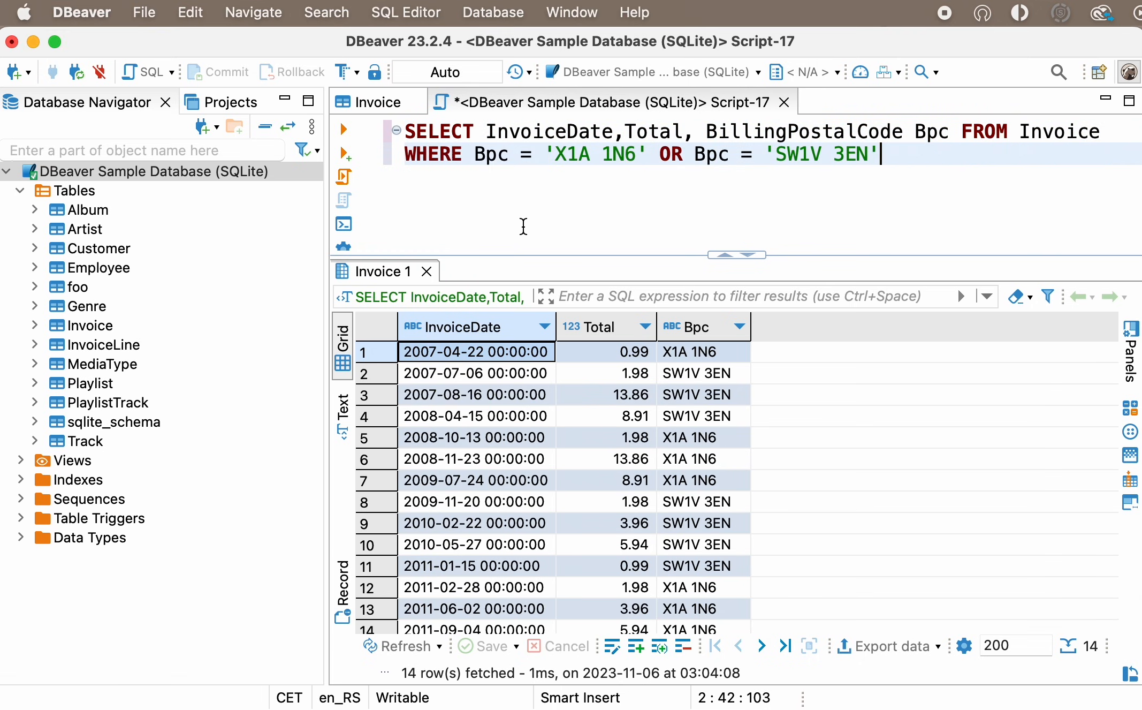
mouse_move(429, 275)
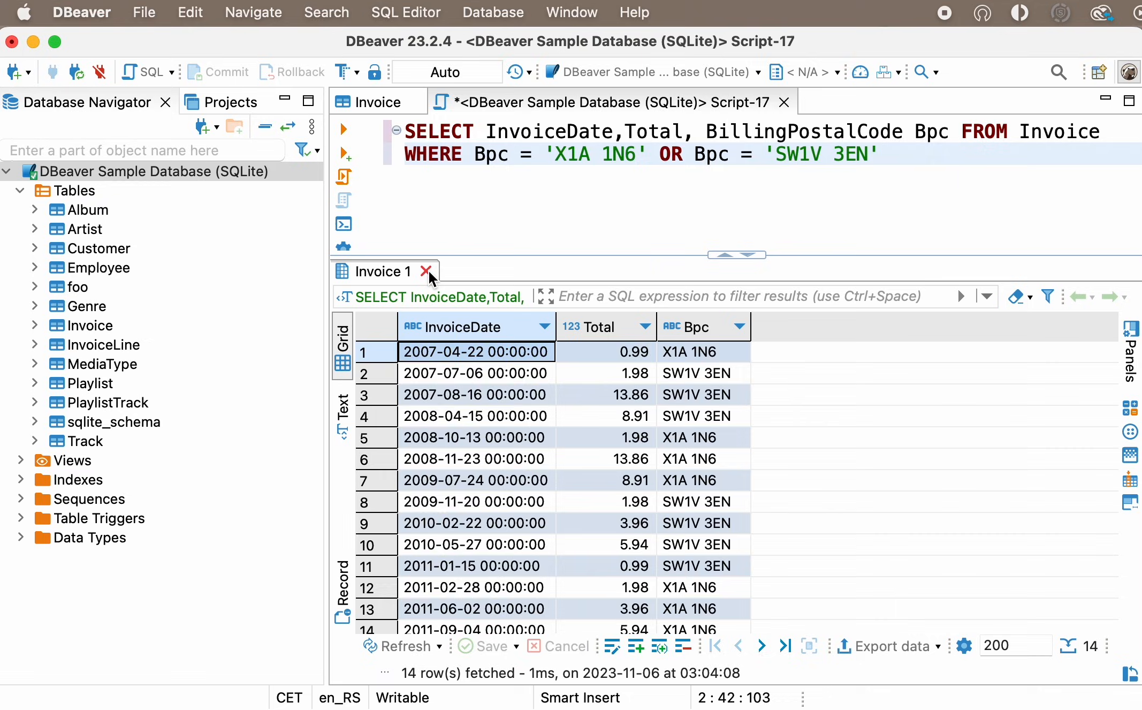
Step: Replace the Invoice results with SELECT * FROM Album AS Al JOIN Artist AS Ar on ArtistId and run it
click(428, 270)
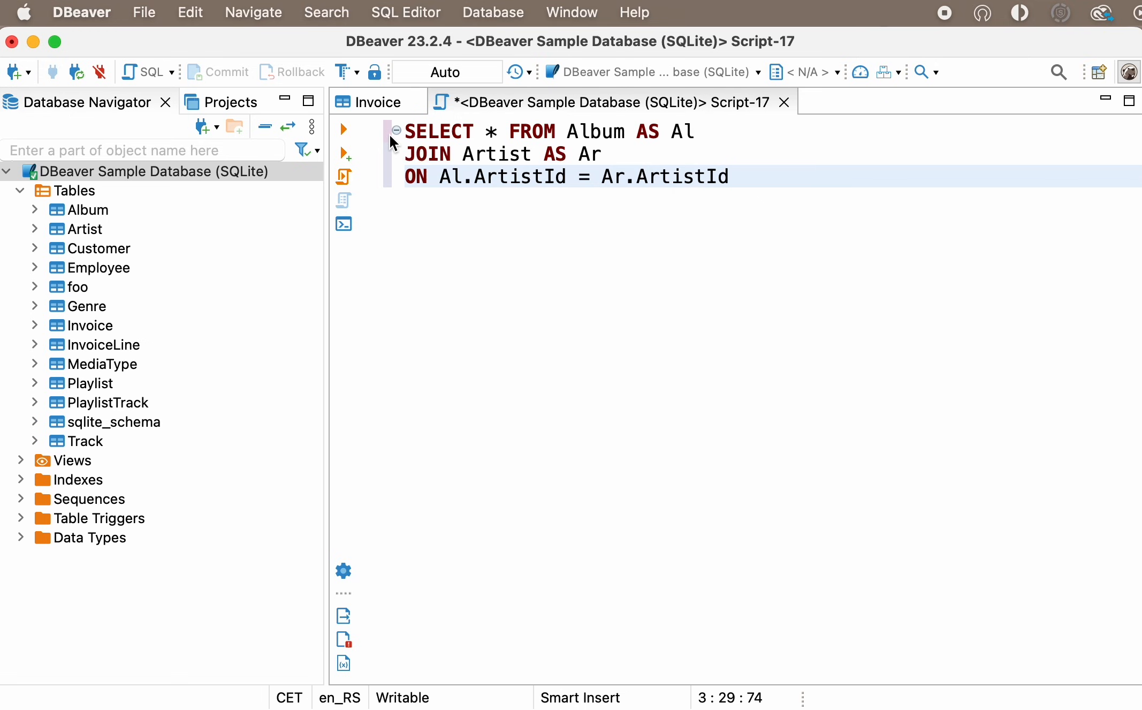
mouse_move(404, 158)
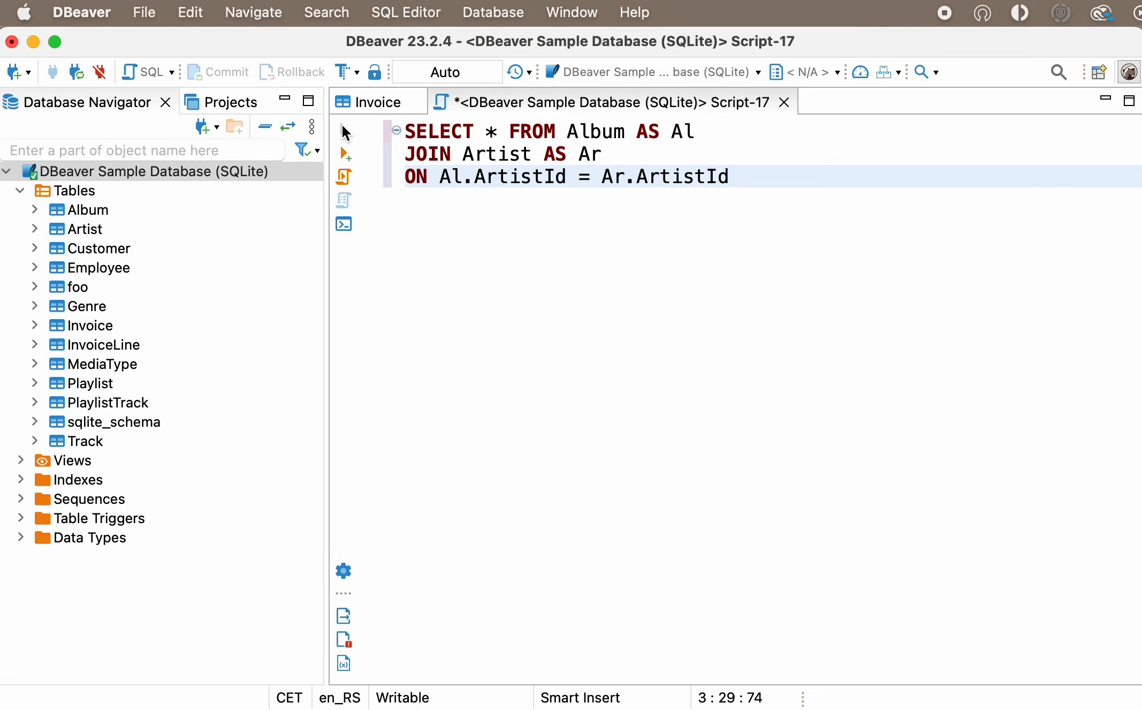
click(344, 129)
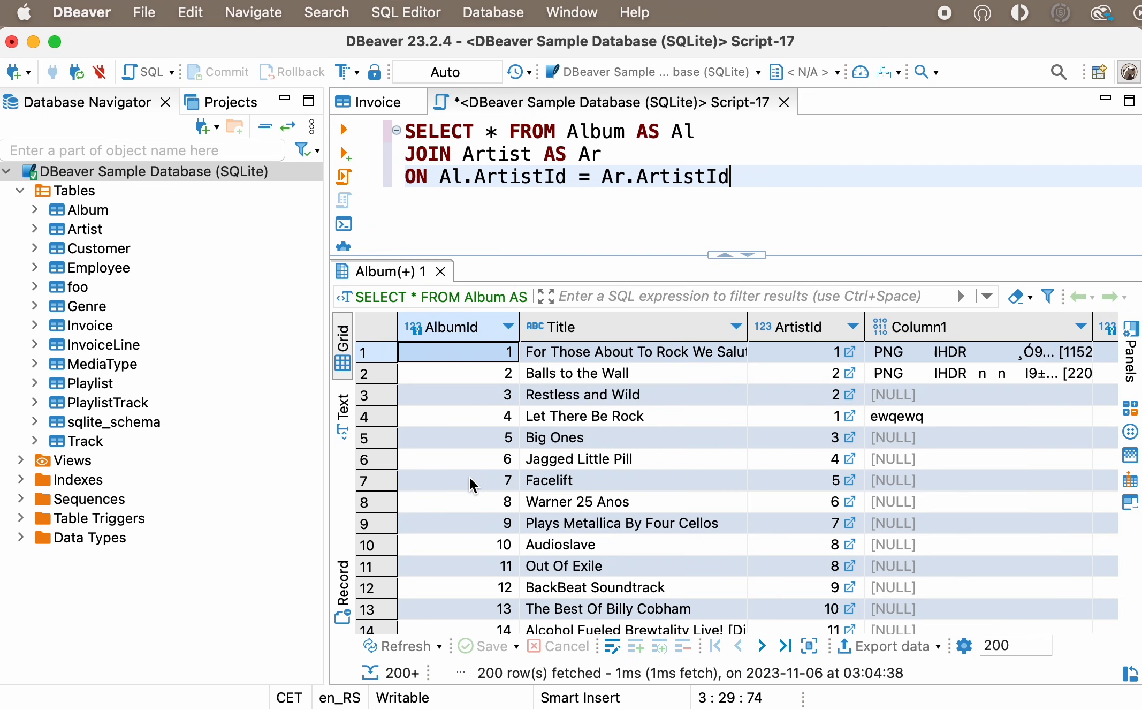
scroll(down, 3)
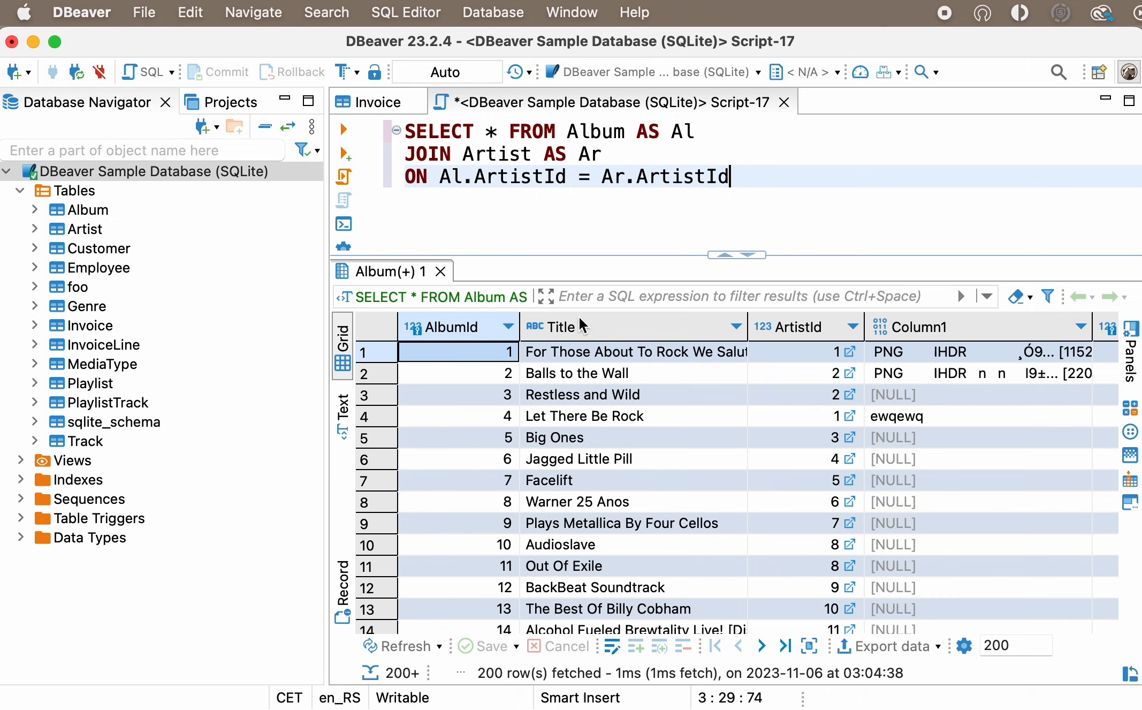
mouse_move(613, 153)
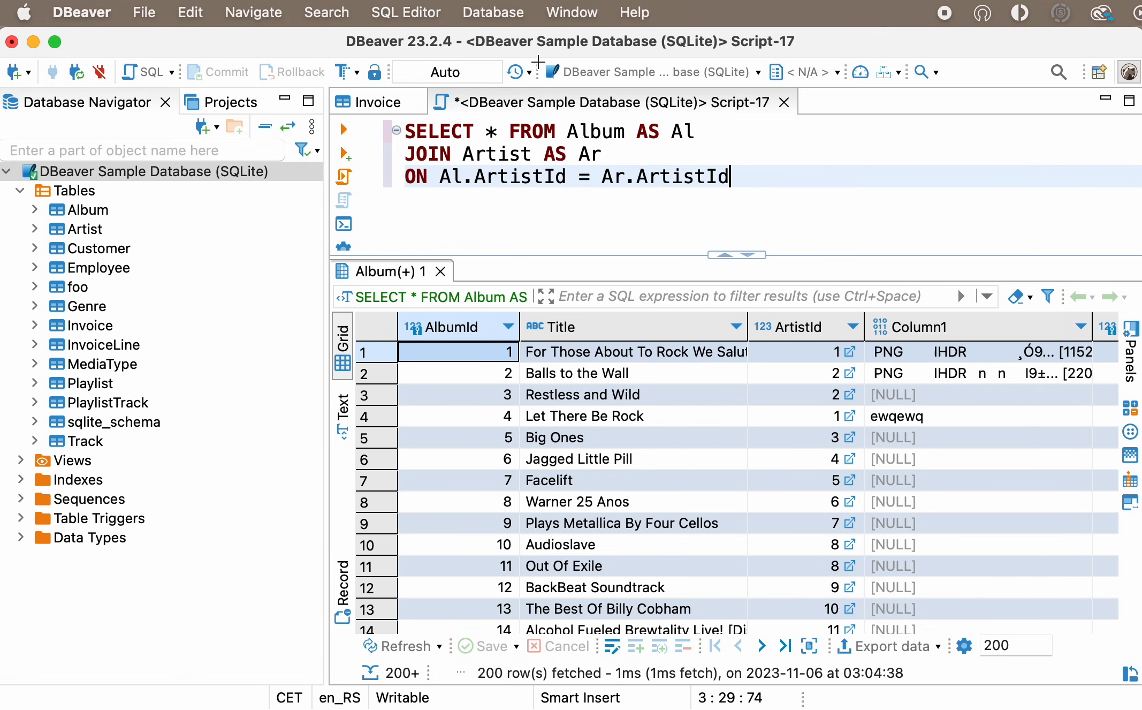
Step: Check the Code Completion 'Insert table aliases' preference, leaving it at my_table mt, and cancel
click(571, 12)
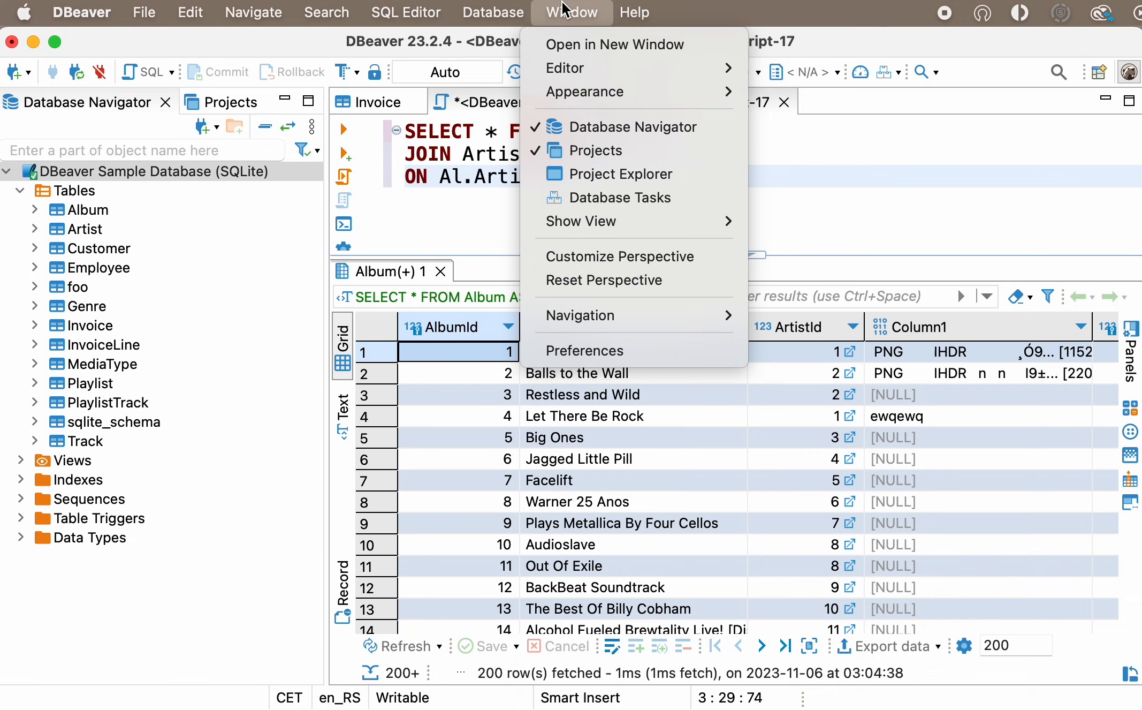
mouse_move(598, 350)
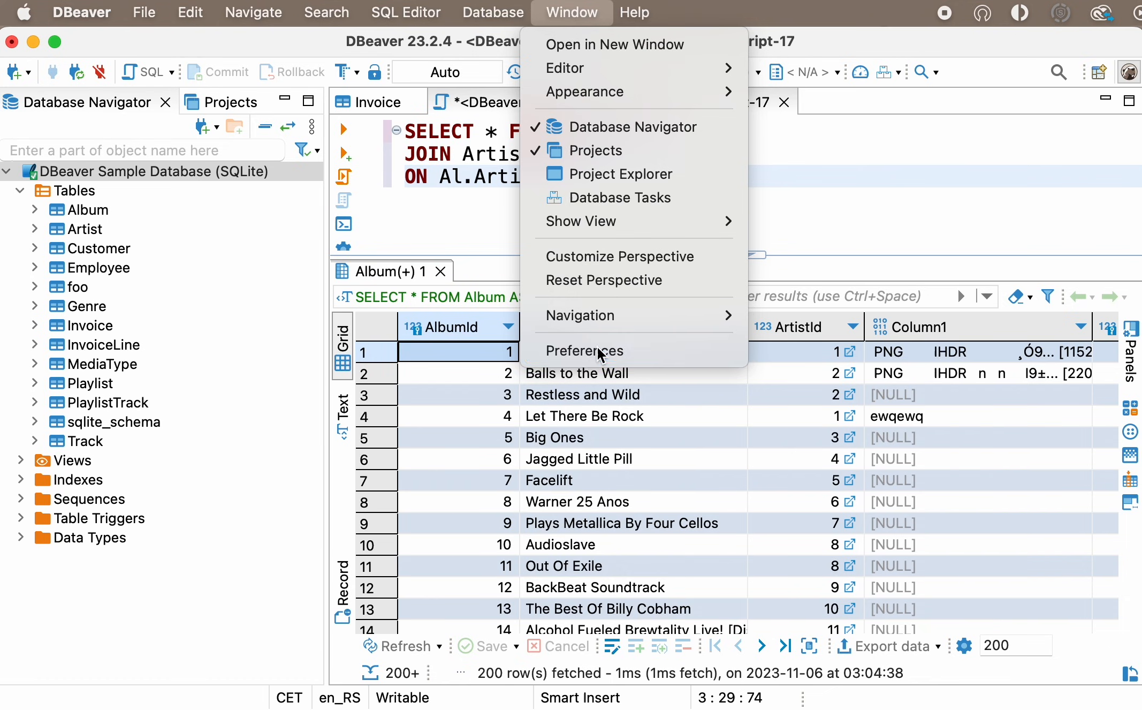
click(582, 350)
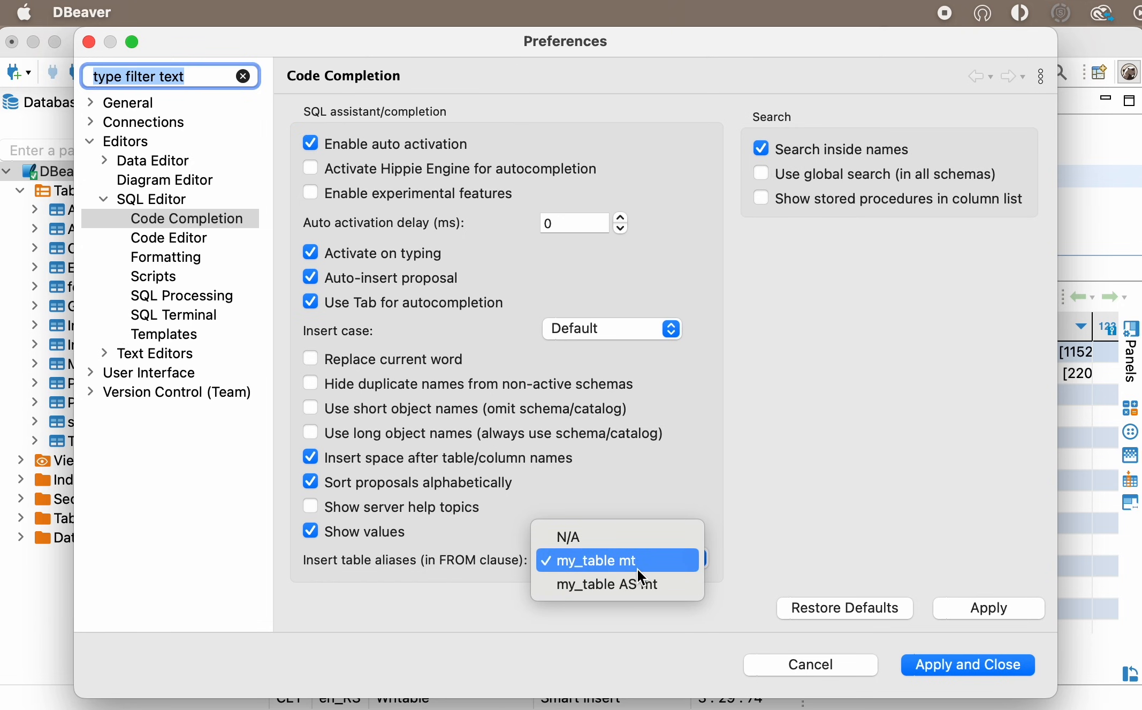
click(589, 560)
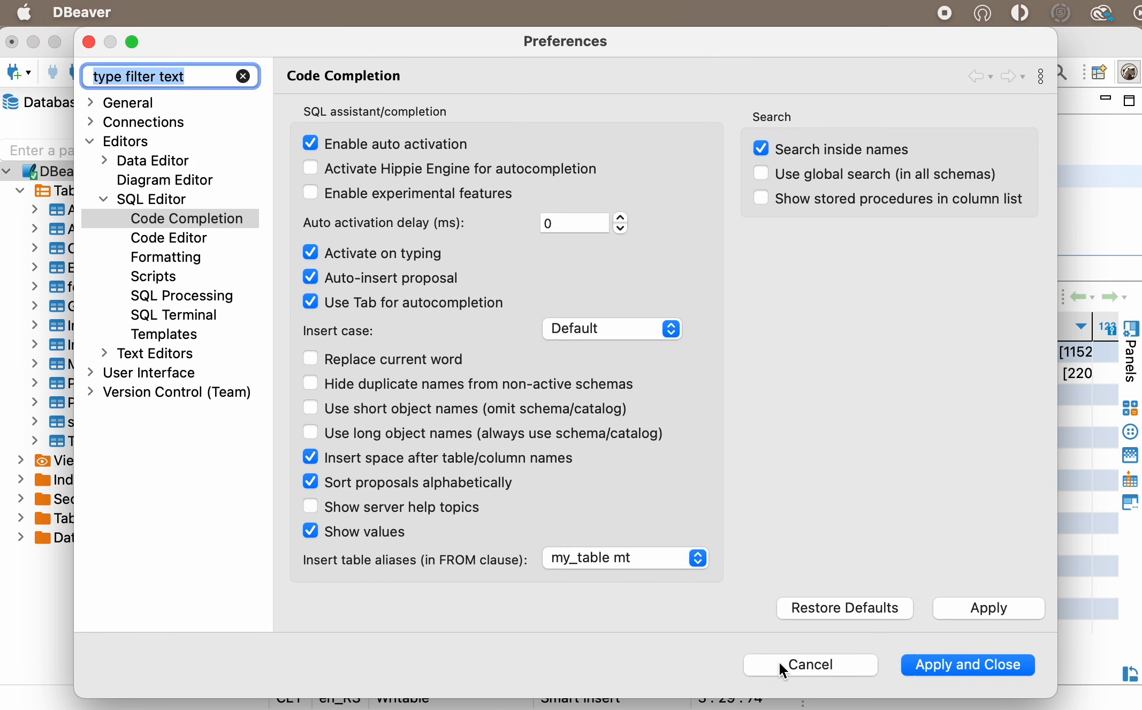
click(809, 663)
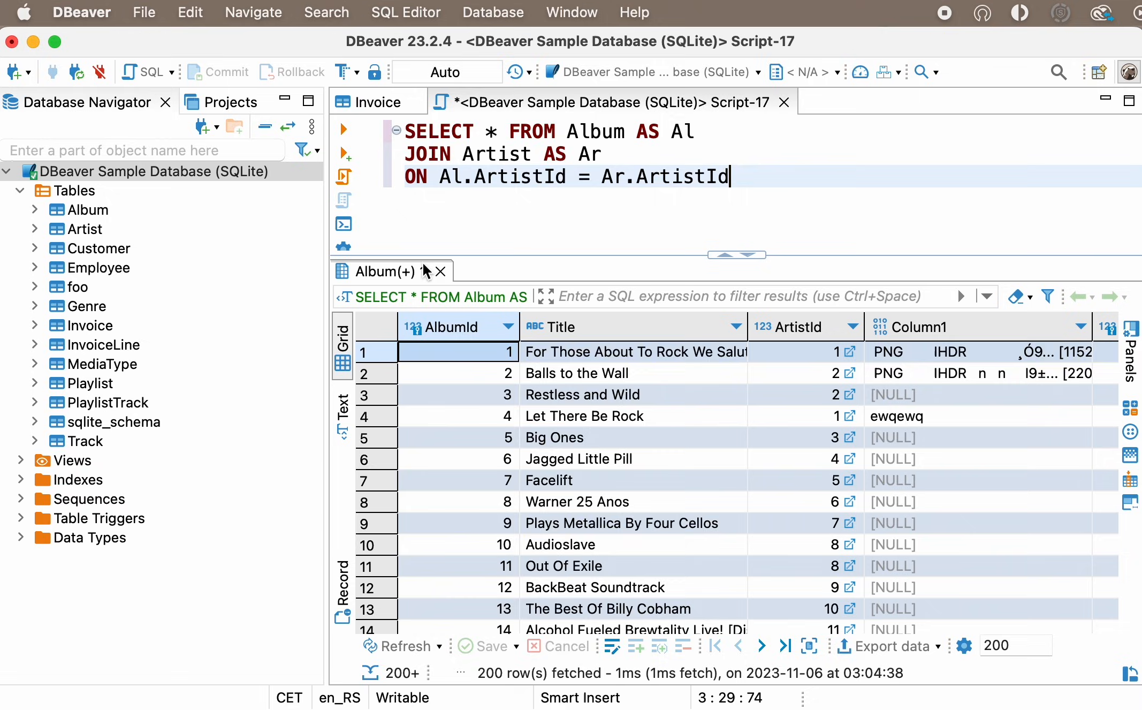
Step: Close the Album join results and the script window
click(32, 42)
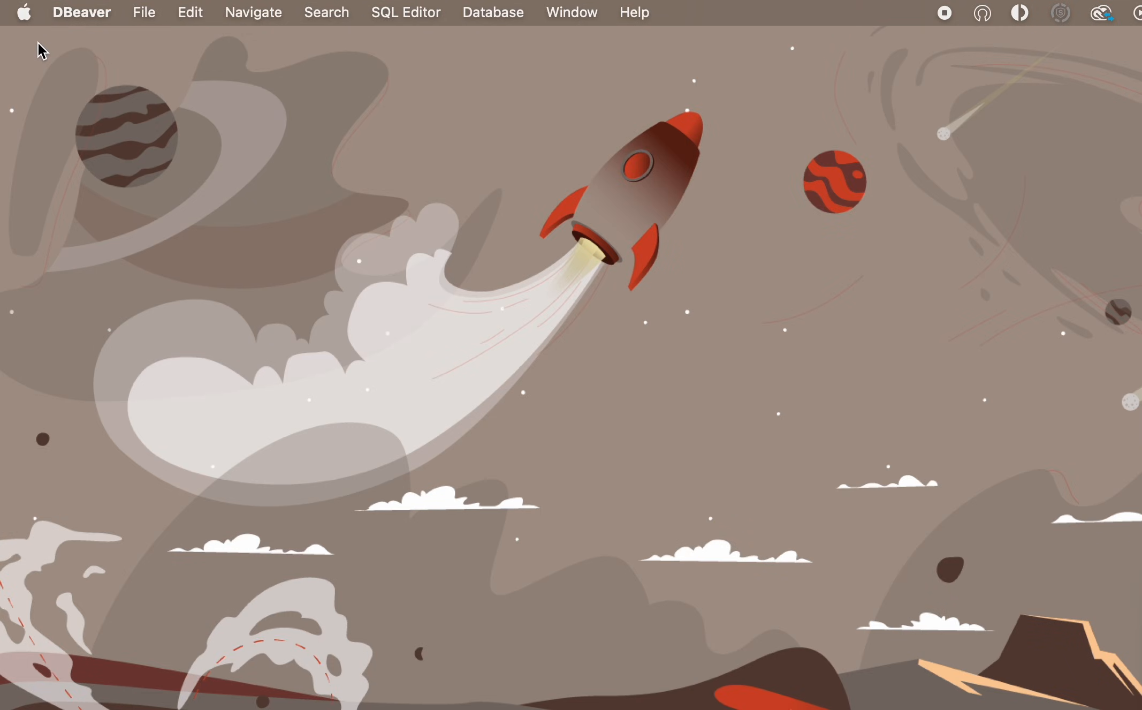